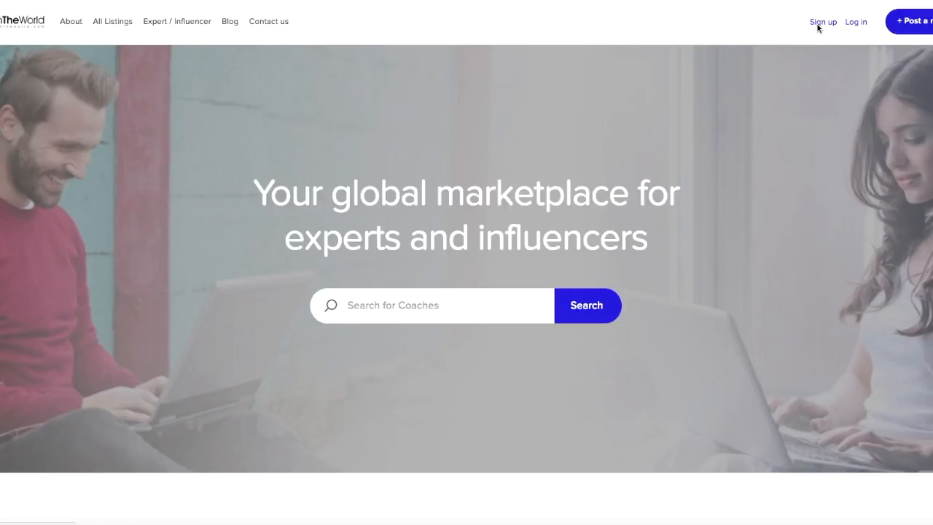
# - Open the Ayurveda Wellness listing, request a session, and log in with Facebook
pyautogui.click(822, 22)
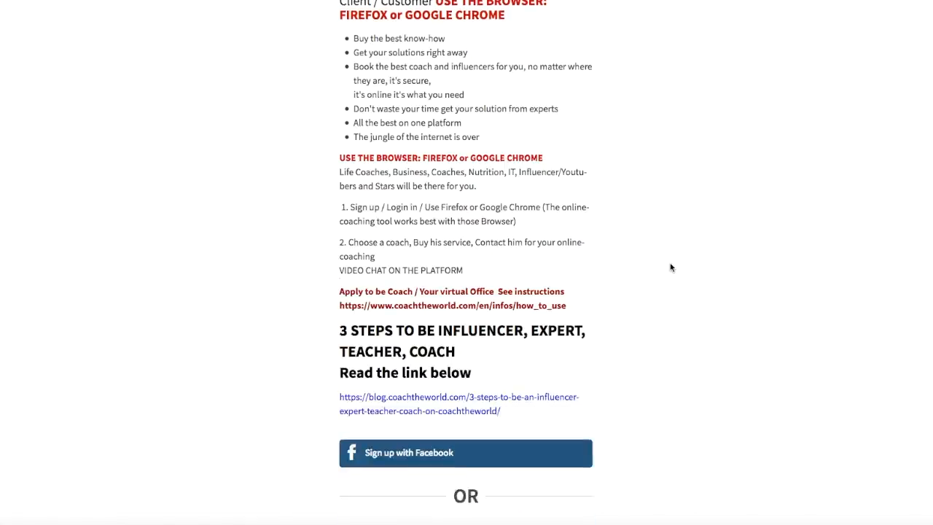
pyautogui.scroll(-3)
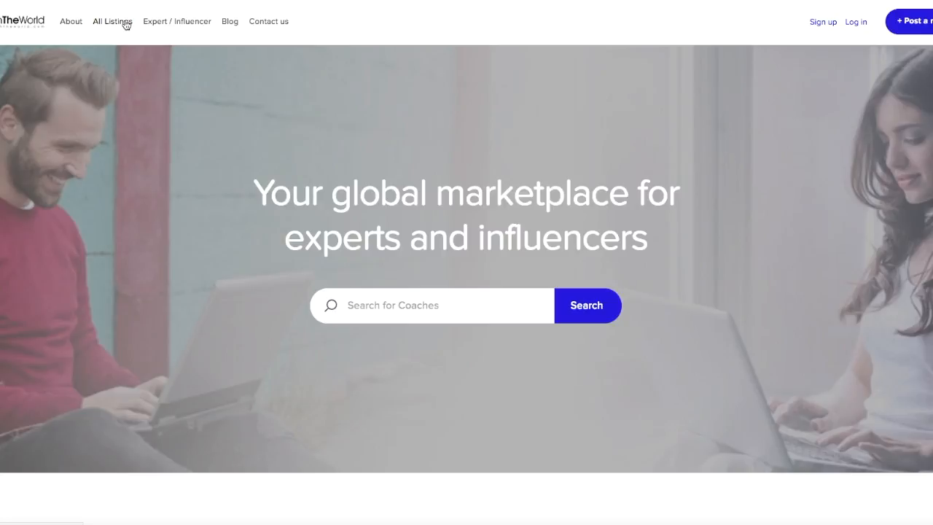
pyautogui.click(112, 21)
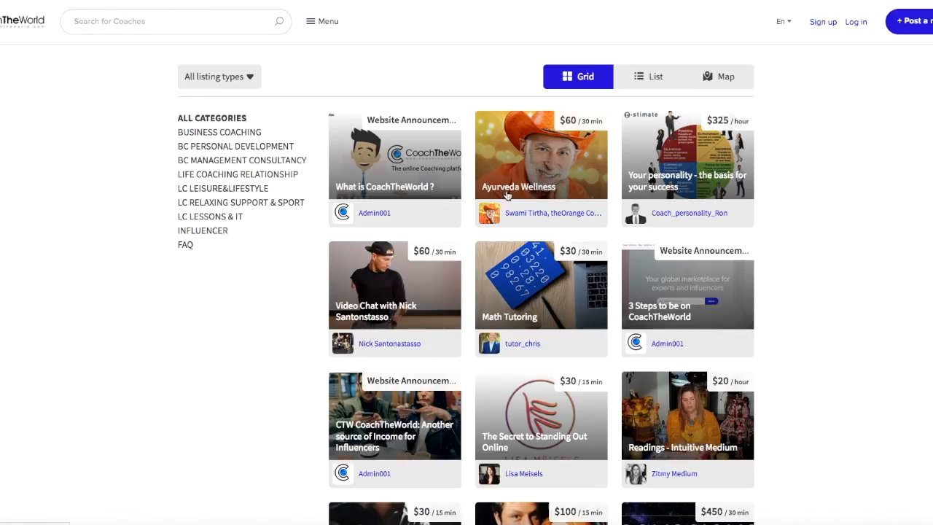
pyautogui.click(540, 155)
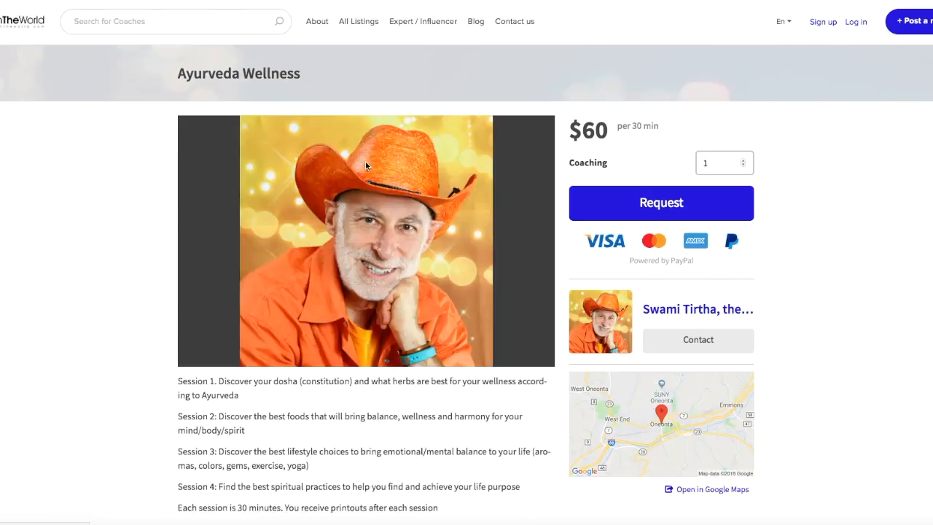
pyautogui.moveTo(620, 272)
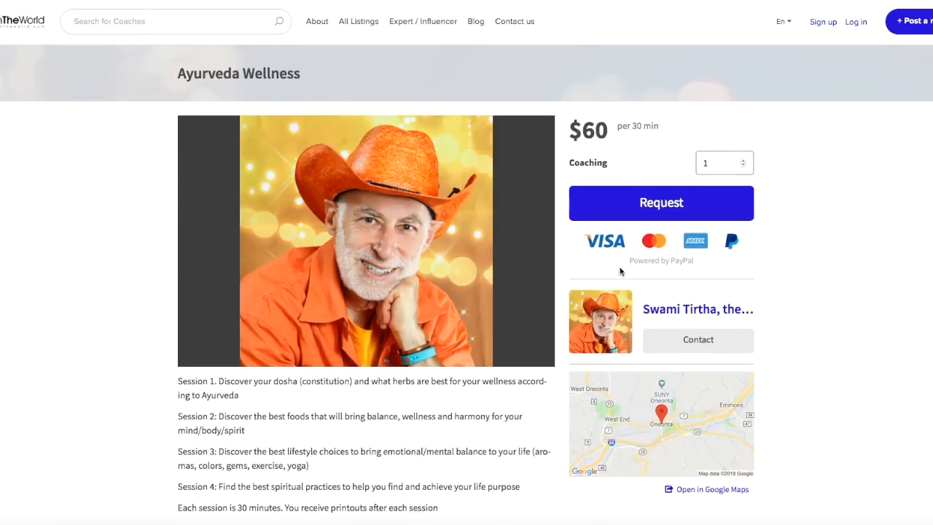
pyautogui.click(660, 203)
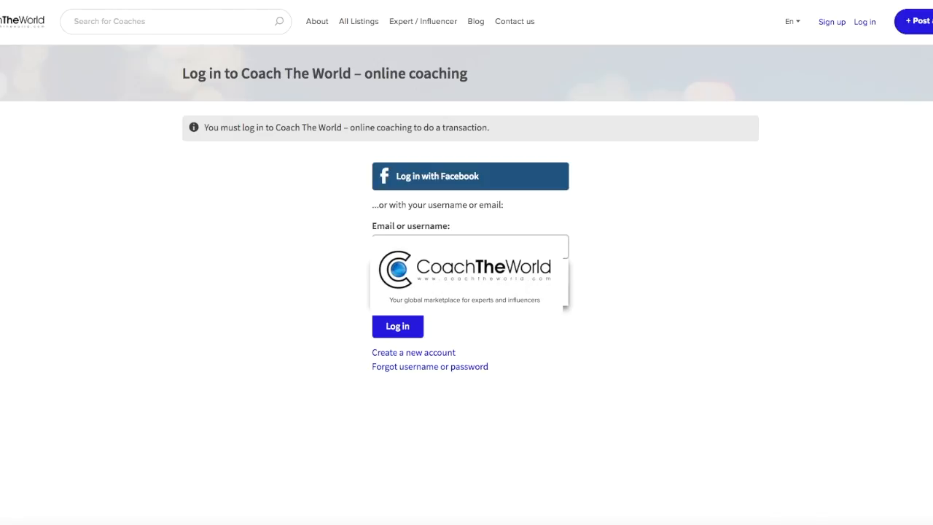
pyautogui.click(470, 176)
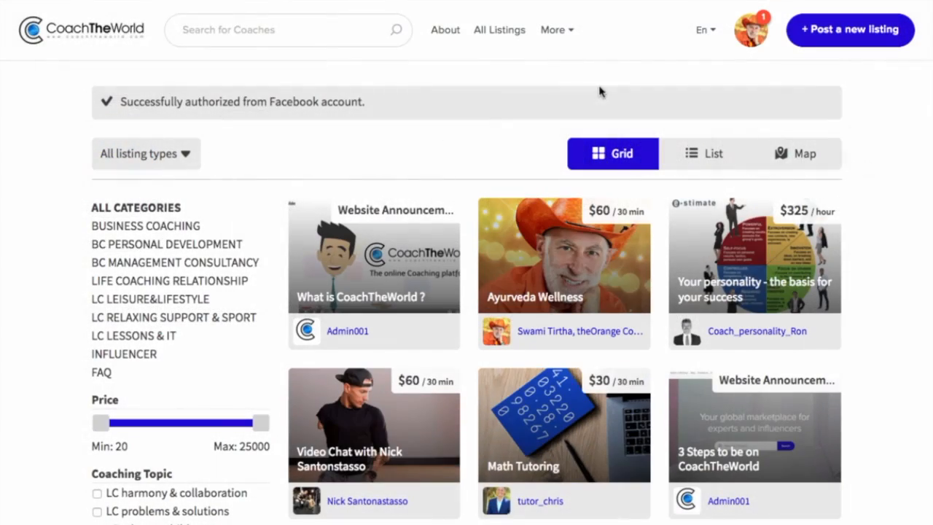
# - Open the Admin001 conversation and start a video call with them
pyautogui.scroll(-3)
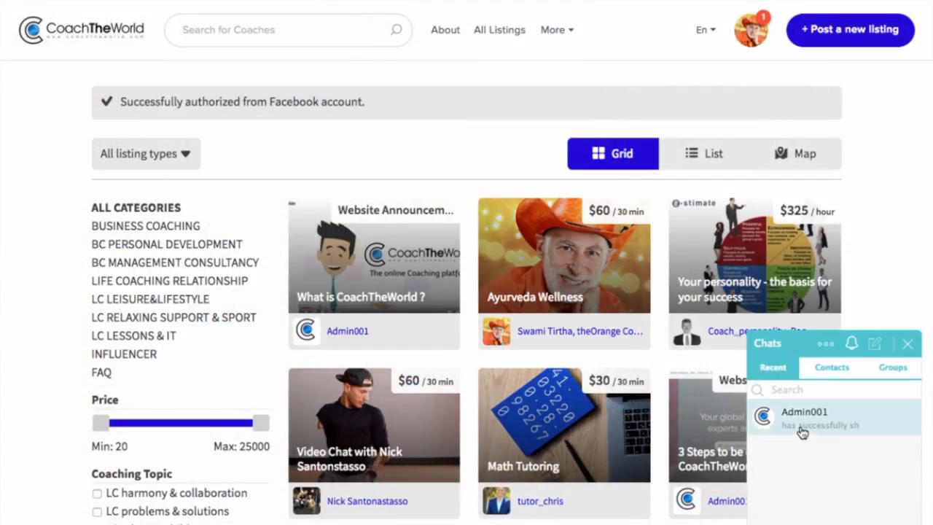
pyautogui.click(804, 412)
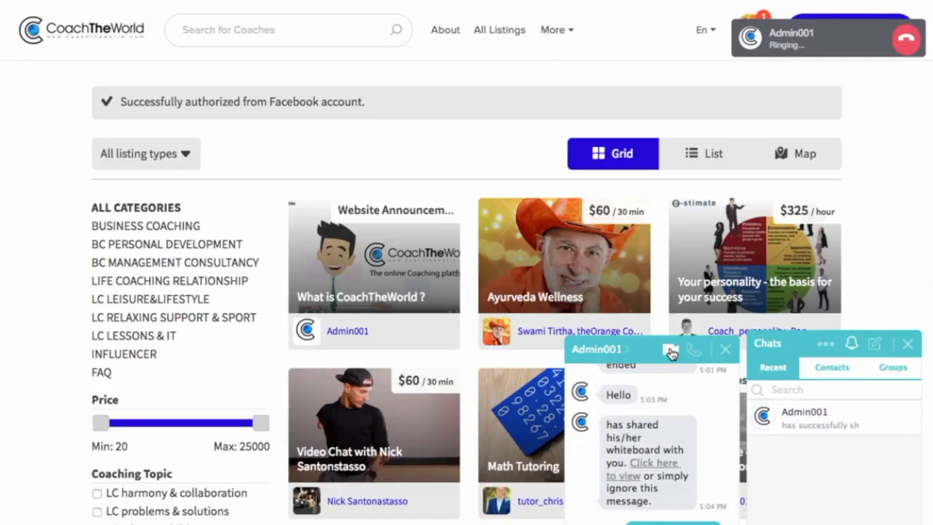
pyautogui.click(669, 350)
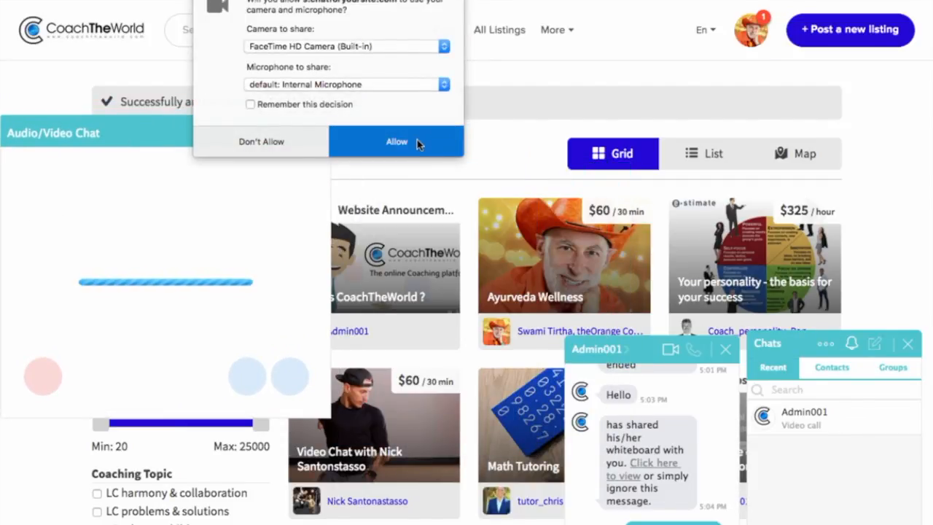
# - Allow camera and microphone access so the video call connects
pyautogui.click(397, 141)
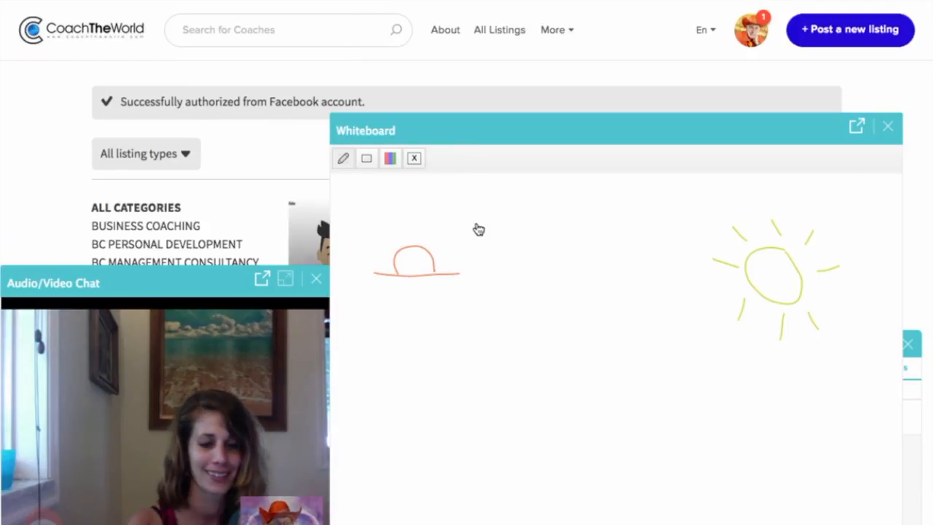
pyautogui.moveTo(562, 259)
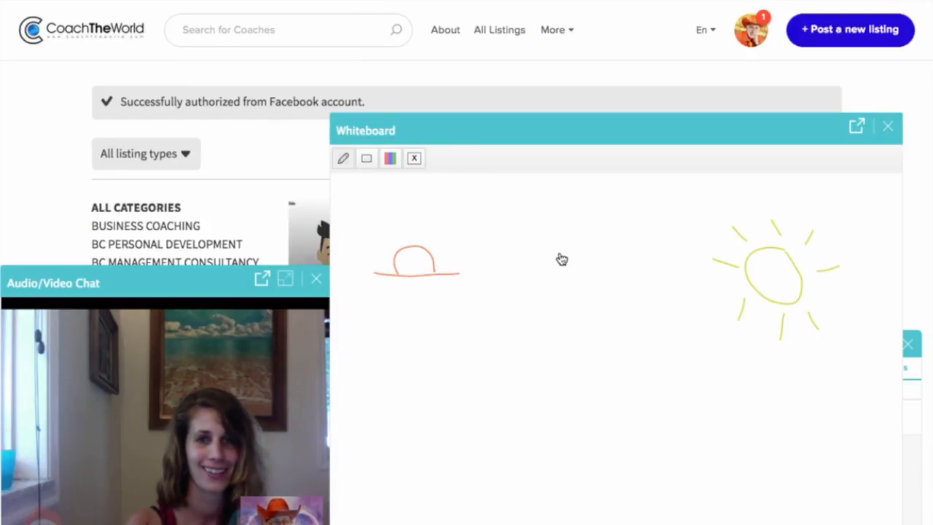
# - Switch the whiteboard pen colour to orange
pyautogui.click(389, 158)
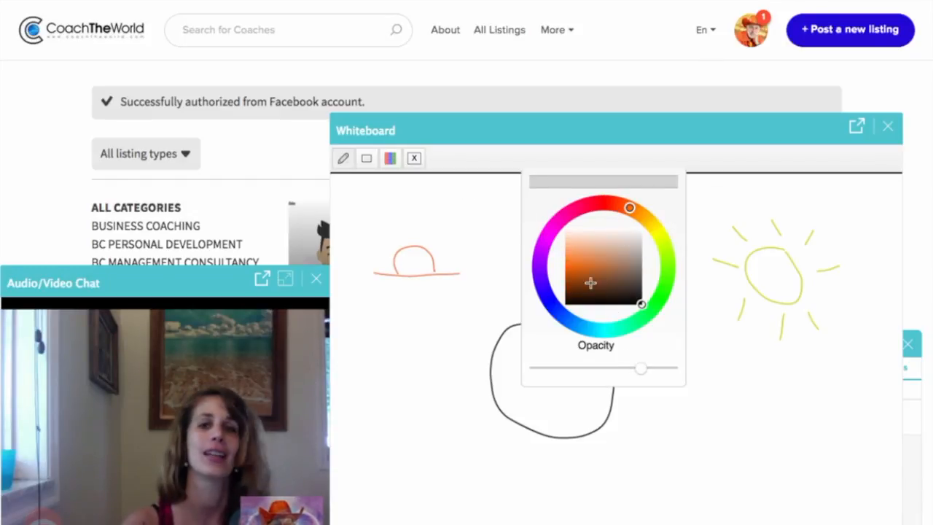
pyautogui.click(572, 265)
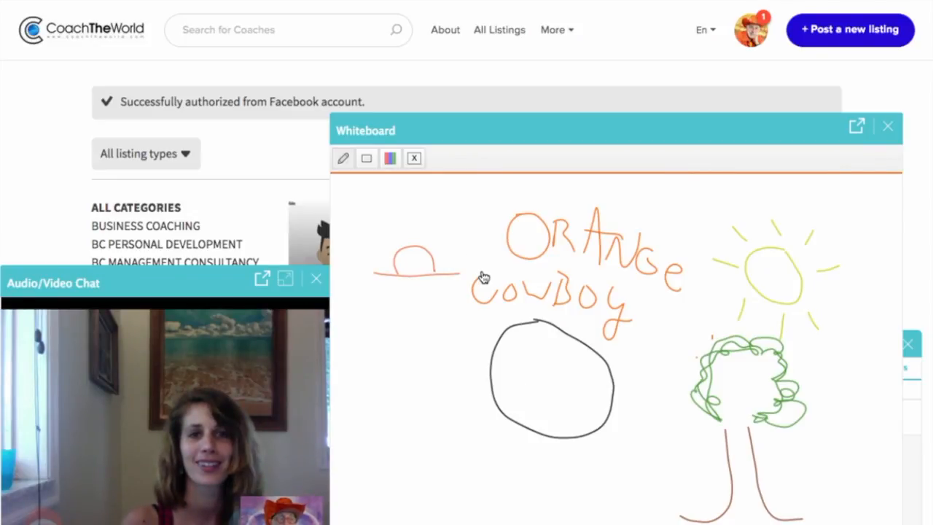
pyautogui.moveTo(578, 356)
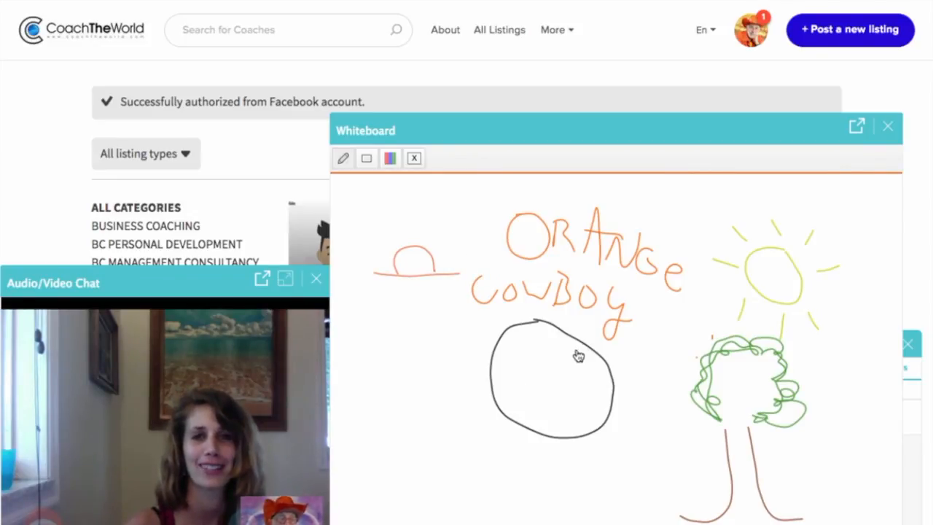
pyautogui.moveTo(888, 126)
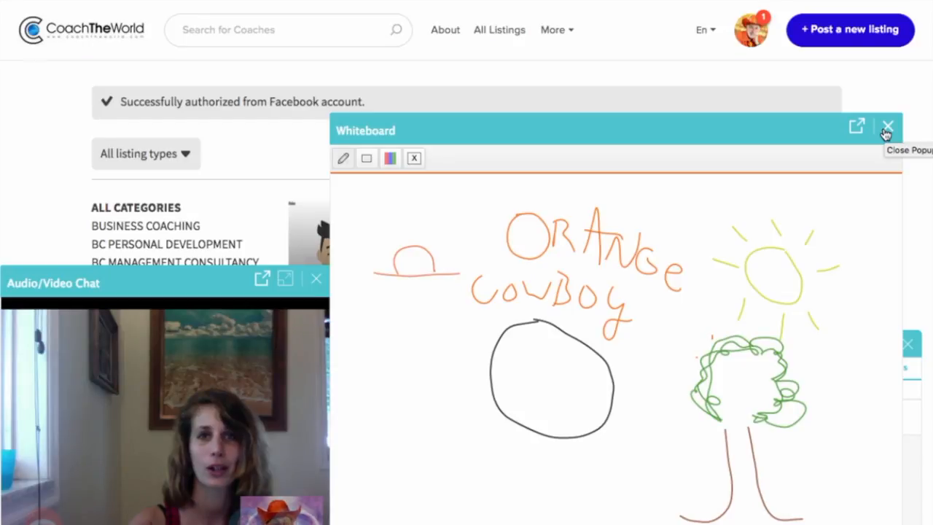
# - Close the shared whiteboard and confirm stopping the whiteboard activity
pyautogui.click(887, 126)
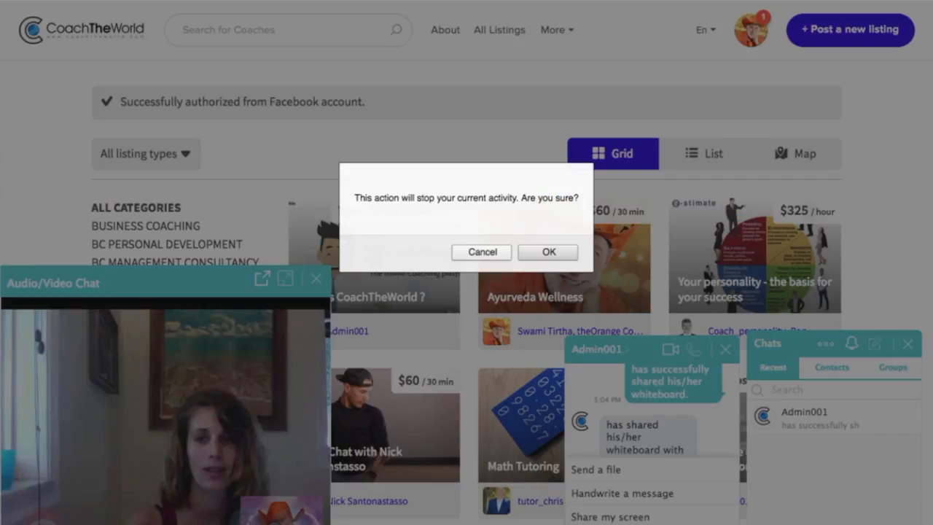
pyautogui.click(548, 251)
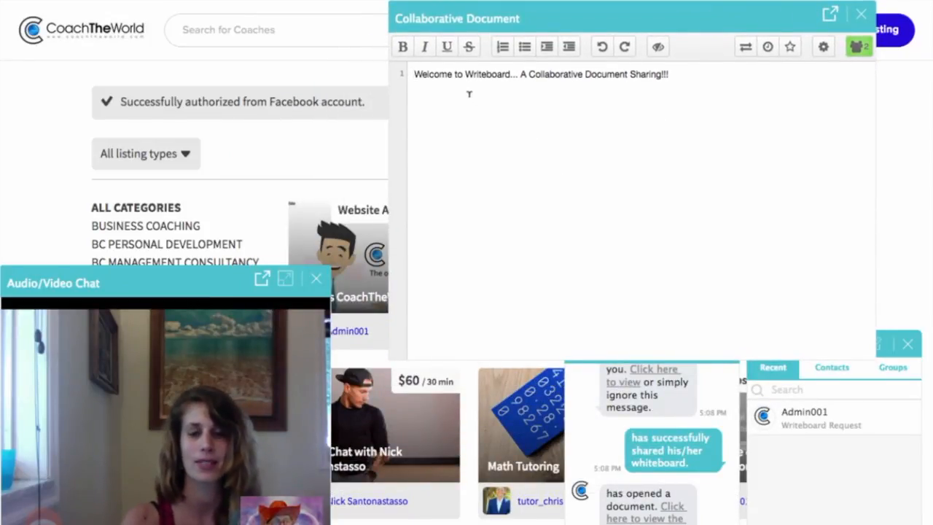
# - Type 'Hi this is jessi' and 'And this is Swa' into the document, then start a new line
pyautogui.write('Hi this is')
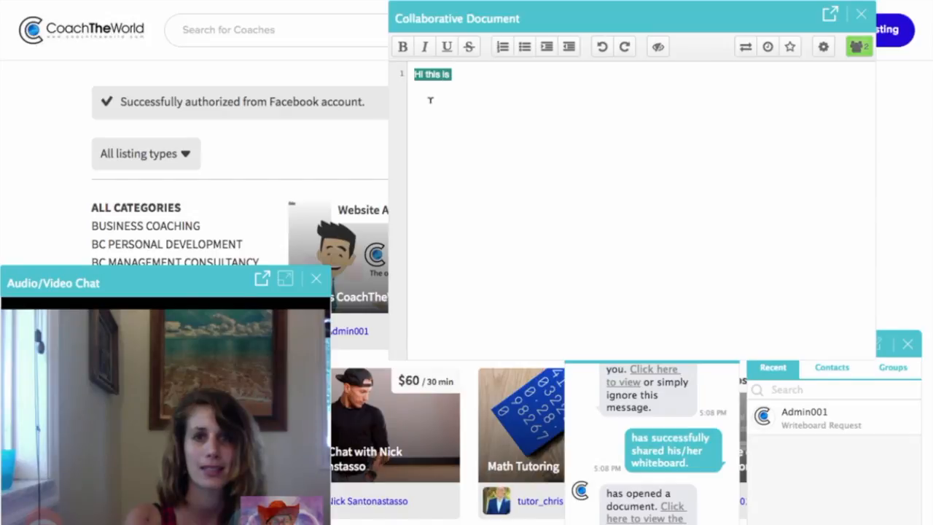
pyautogui.write('jessi')
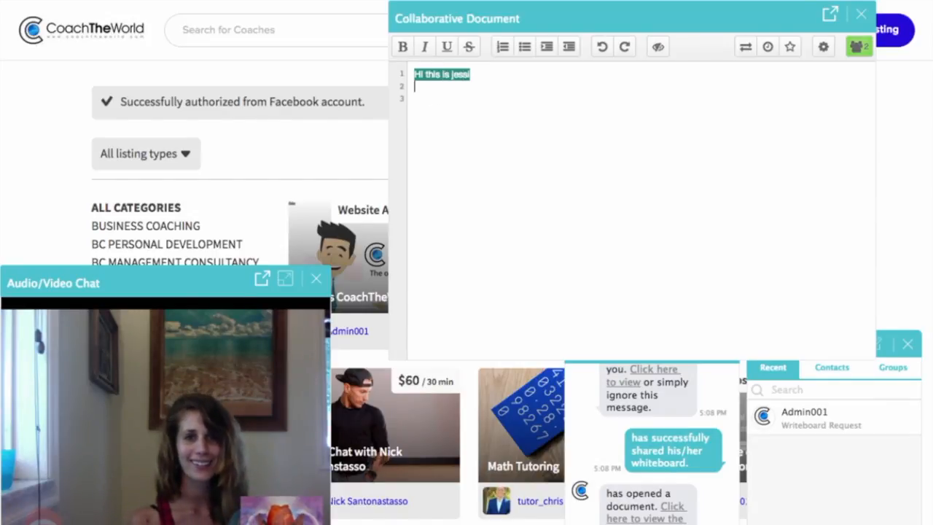
pyautogui.write('And this is Swami')
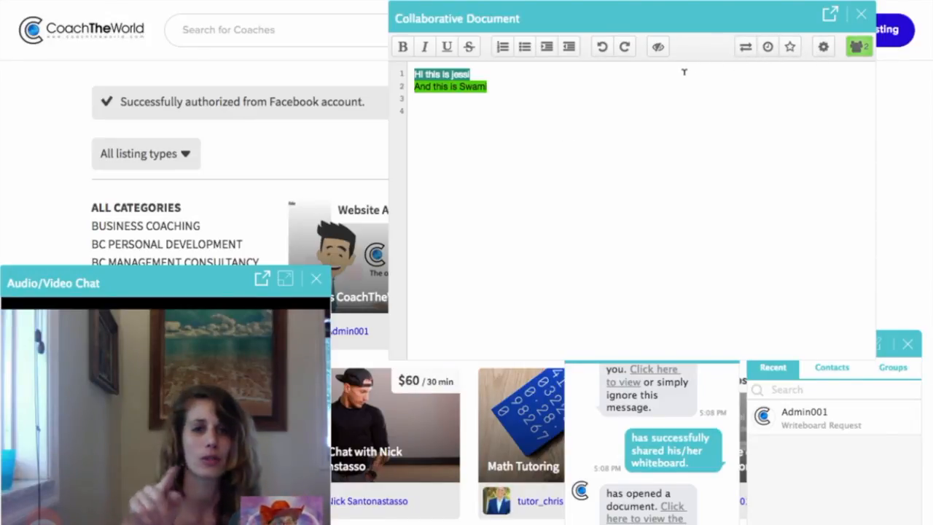
pyautogui.click(744, 46)
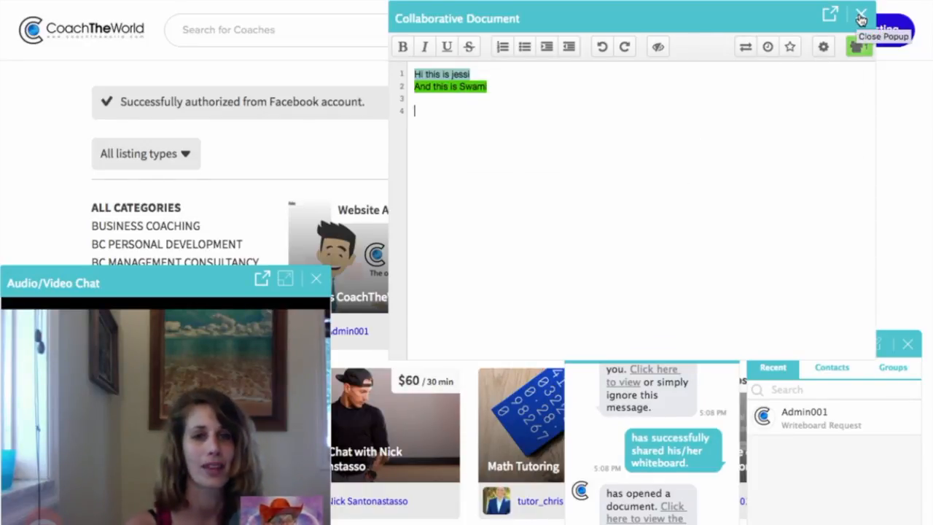
# - Close the collaborative document and open the profile avatar's account menu
pyautogui.click(861, 14)
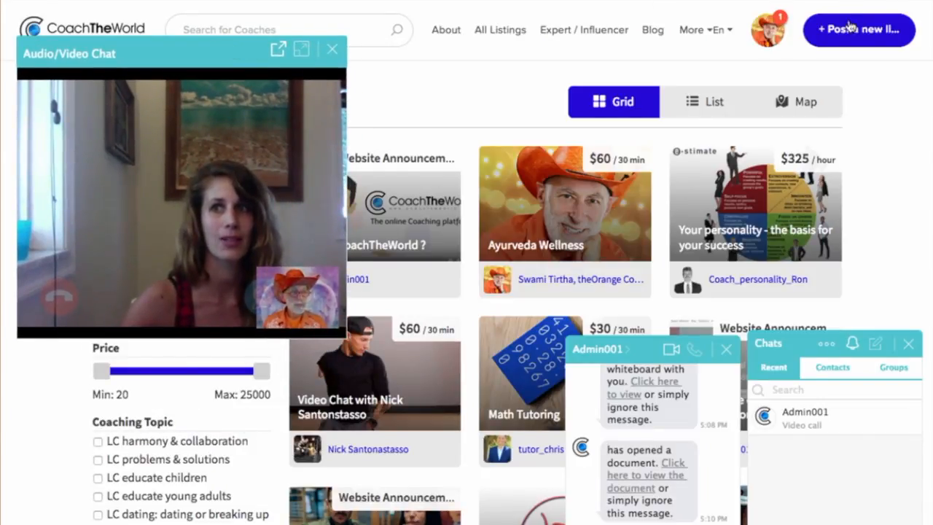
pyautogui.click(767, 29)
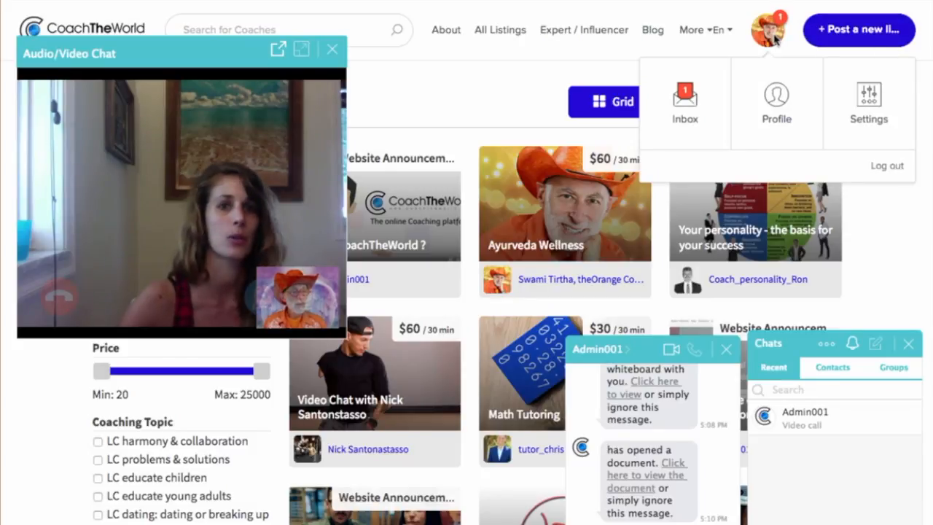